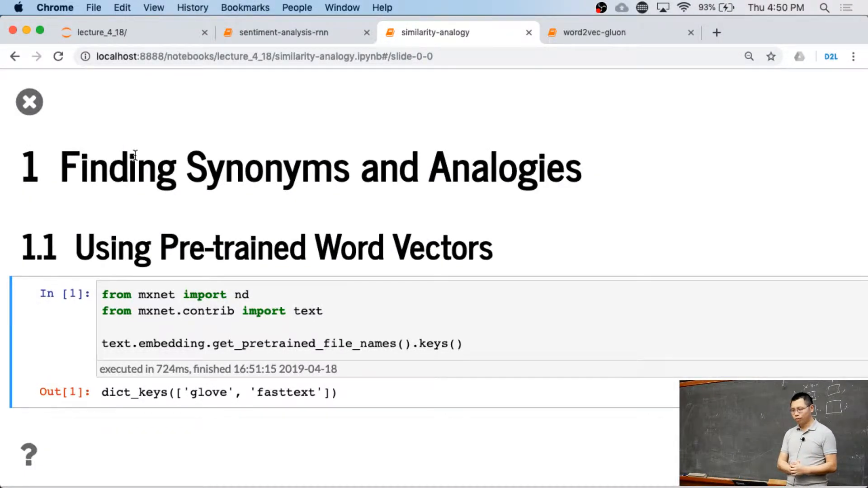
pyautogui.moveTo(121, 96)
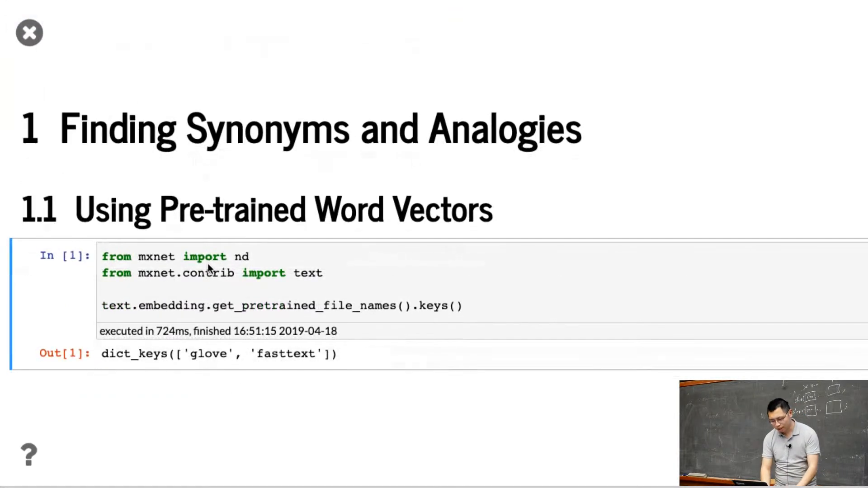
# Step: Highlight the pretrained file names, then the GloVe model list and glove.6B.50d create call
pyautogui.doubleClick(172, 306)
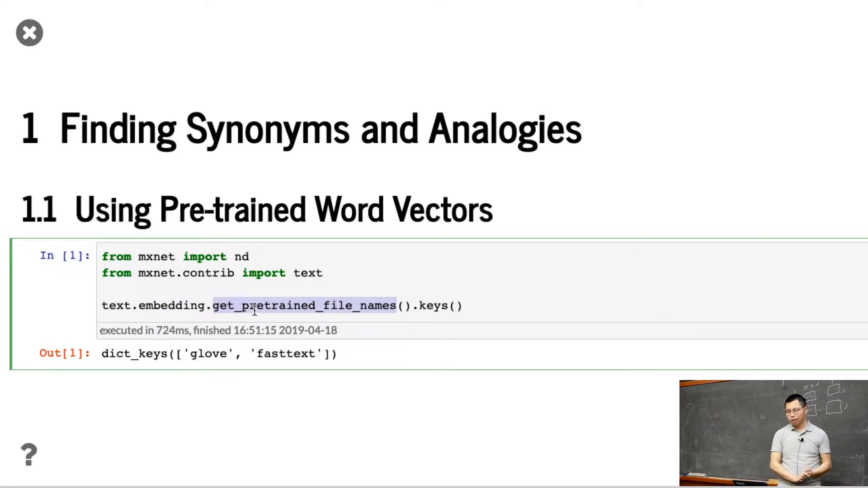
pyautogui.doubleClick(209, 354)
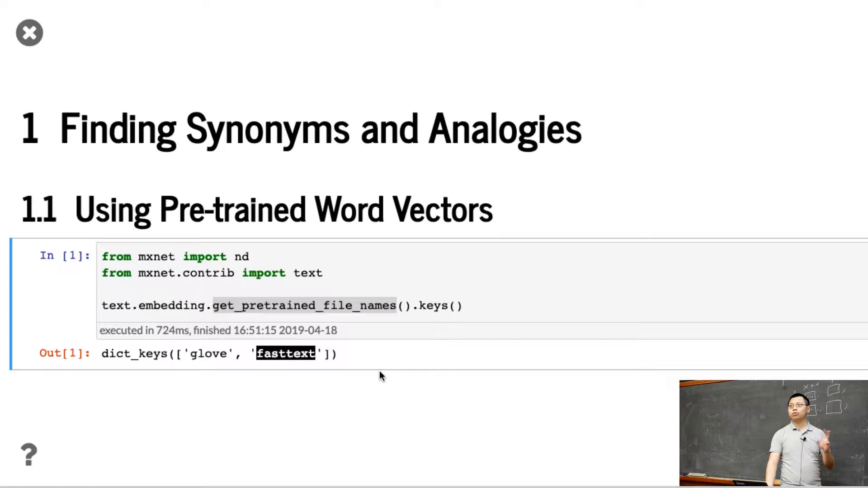
pyautogui.scroll(-3)
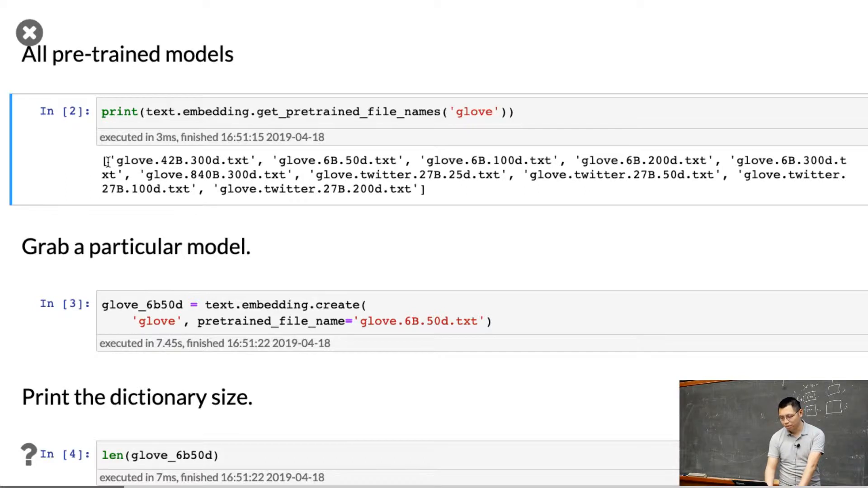
pyautogui.doubleClick(178, 160)
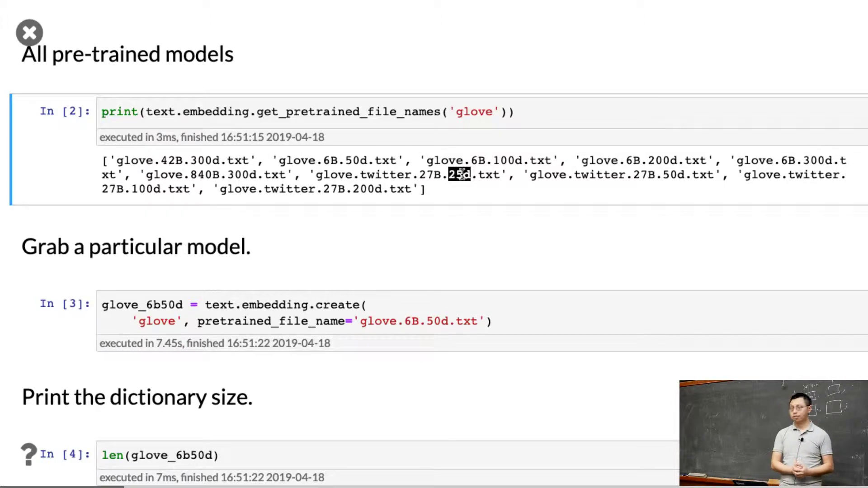
pyautogui.moveTo(365, 152)
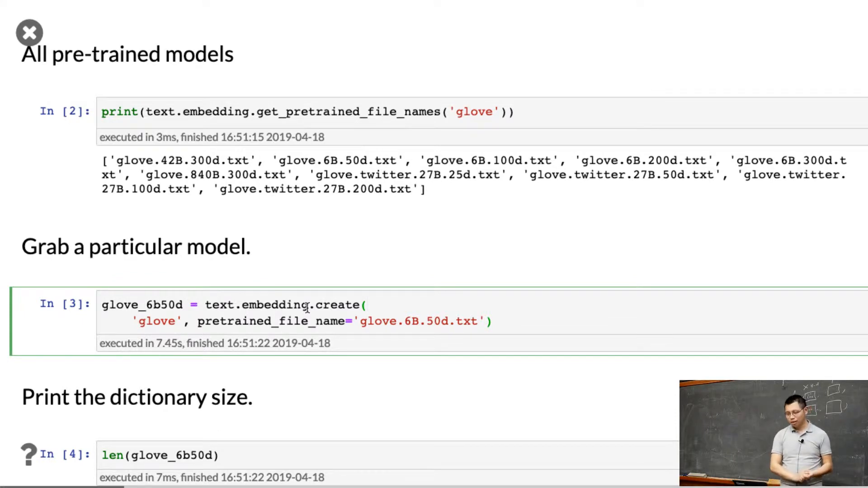
pyautogui.doubleClick(157, 321)
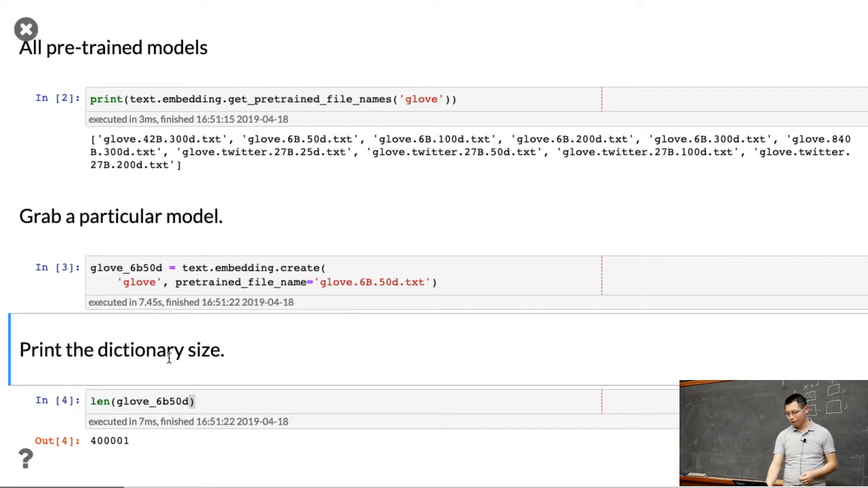
# Step: Show the slide mapping 'beautiful' to index 3367 and back to the word
pyautogui.scroll(-3)
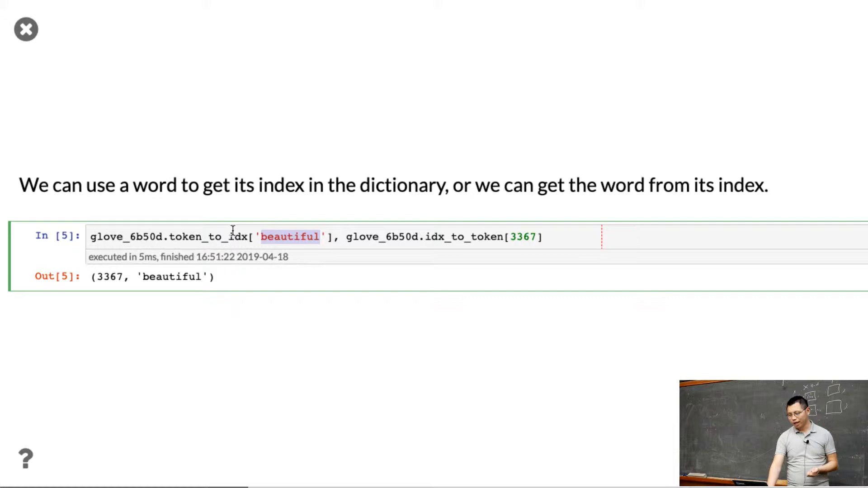
pyautogui.click(787, 15)
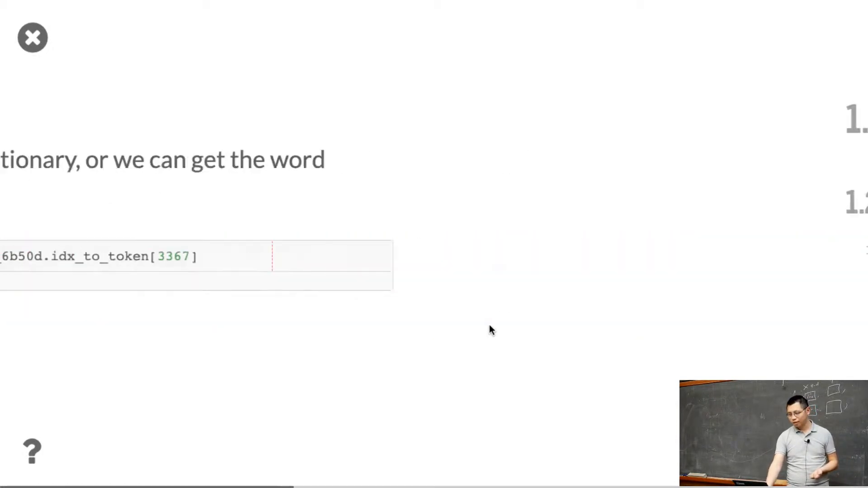
# Step: Scroll past knn and get_similar_tokens to the chip, baby and beautiful similarity results
pyautogui.scroll(3)
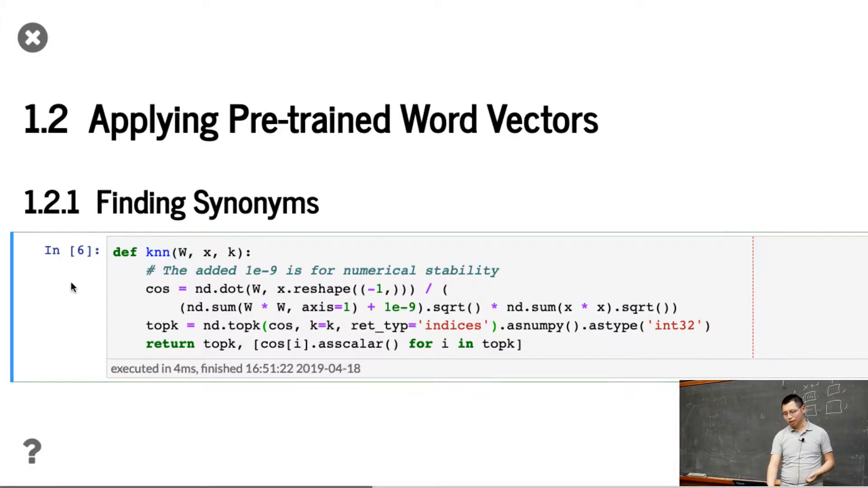
pyautogui.scroll(-3)
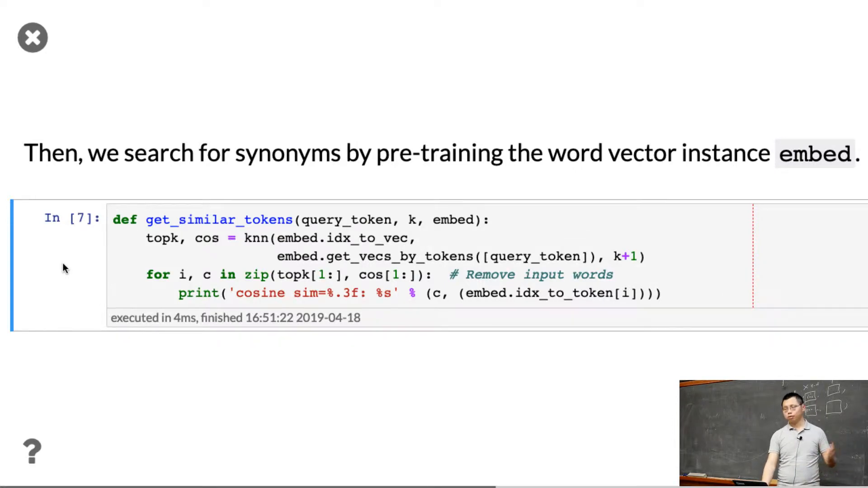
pyautogui.scroll(-3)
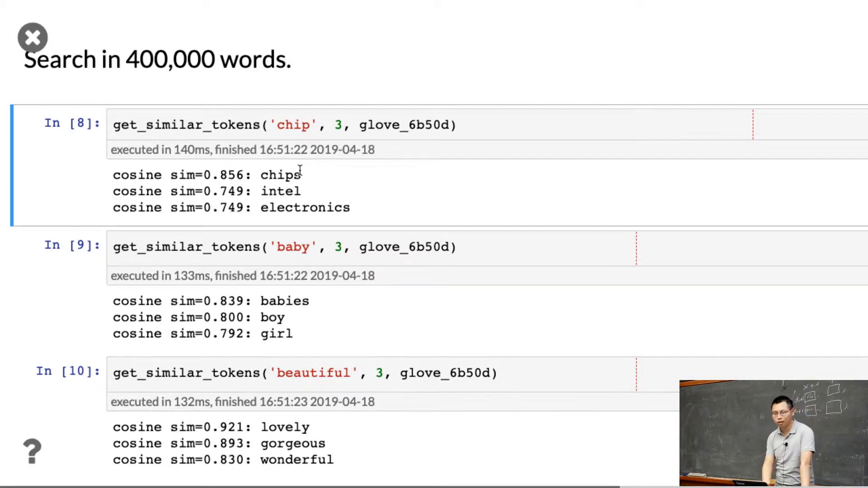
pyautogui.doubleClick(280, 191)
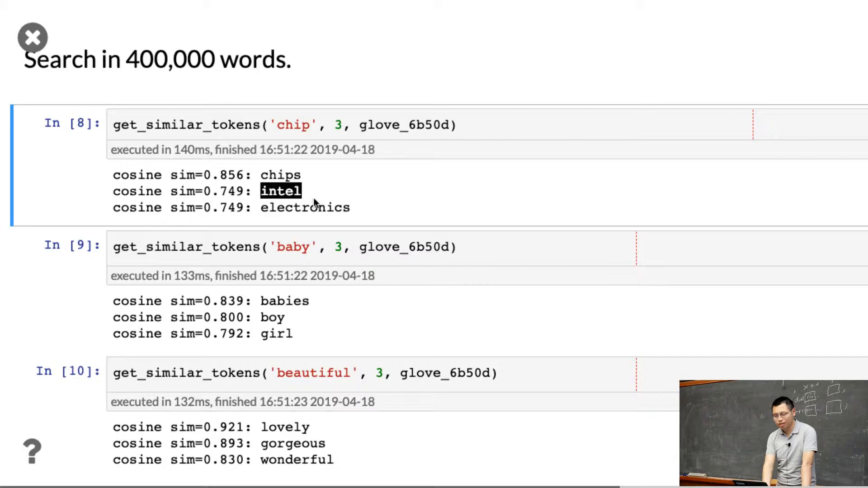
pyautogui.doubleClick(305, 207)
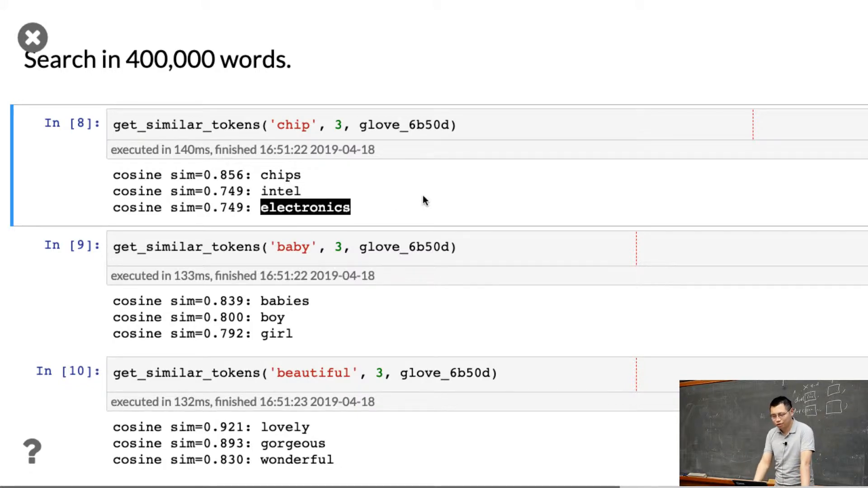
pyautogui.moveTo(287, 296)
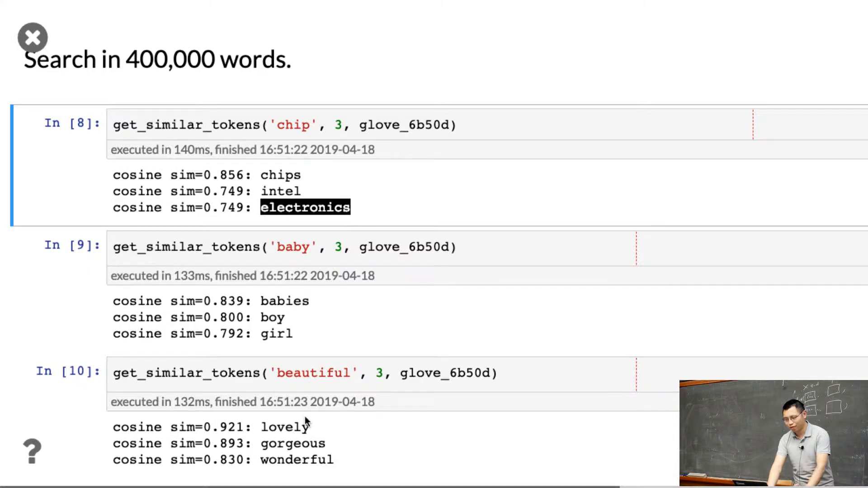
pyautogui.moveTo(306, 446)
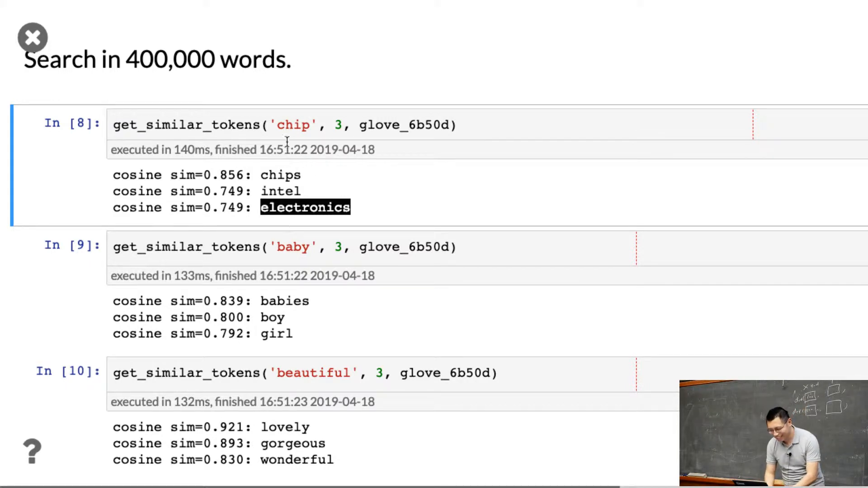
pyautogui.write('berkeley')
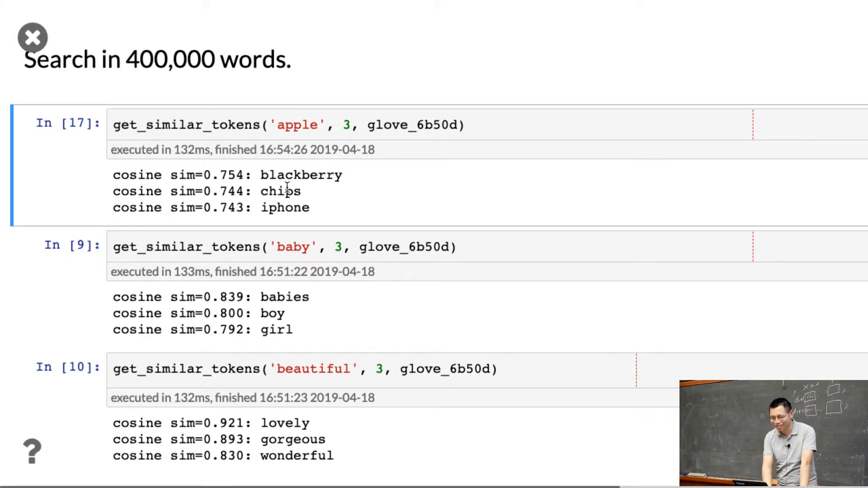
# Step: Query 'amazon' after 'apple', getting unbox, amazon.com and palm, then reach get_analogy
pyautogui.doubleClick(280, 191)
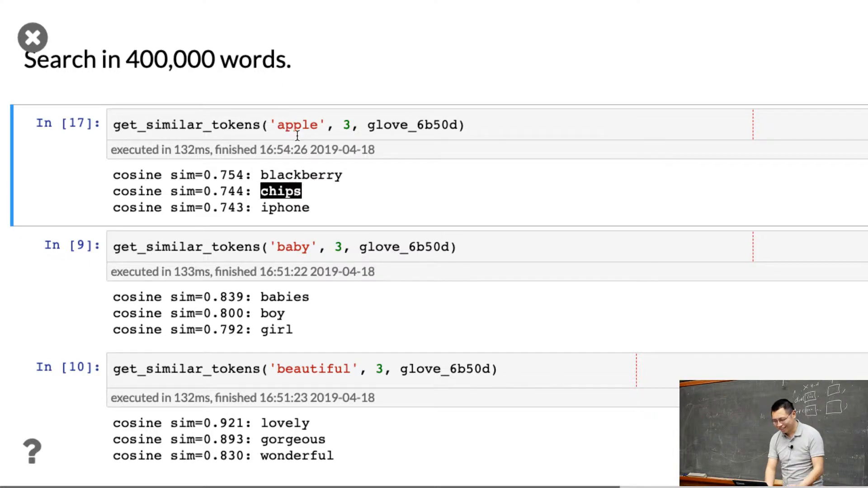
pyautogui.write('aa')
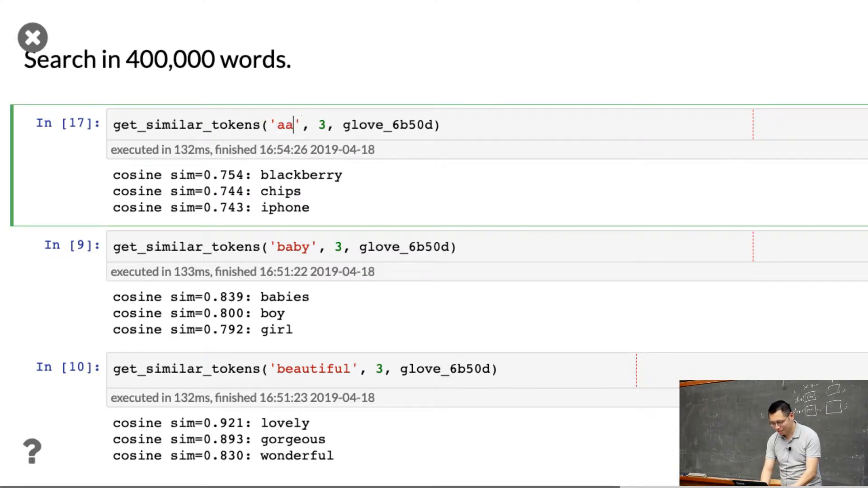
pyautogui.write('mzo')
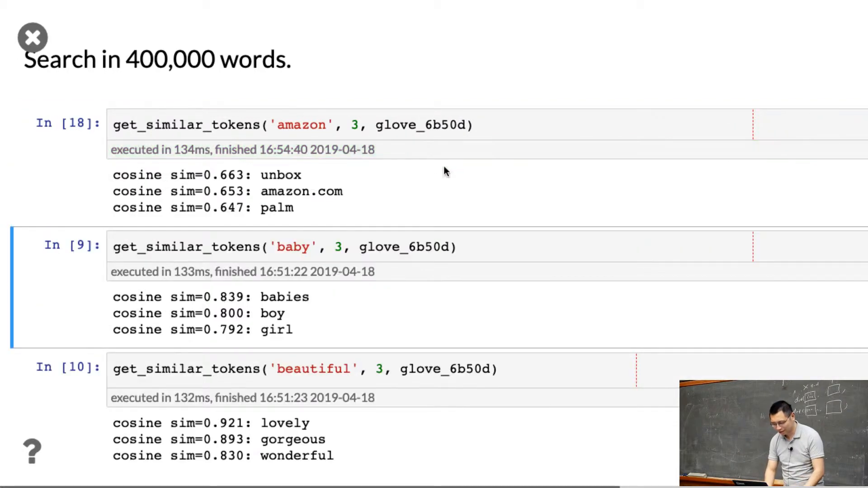
pyautogui.doubleClick(284, 190)
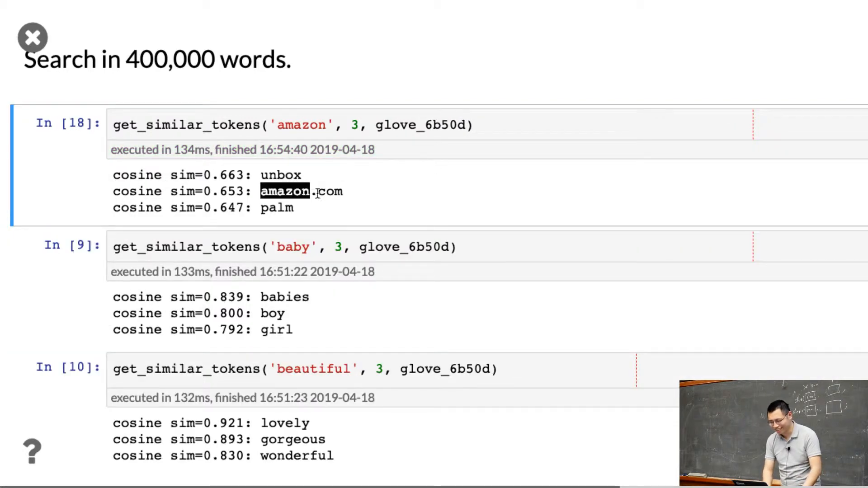
pyautogui.doubleClick(281, 175)
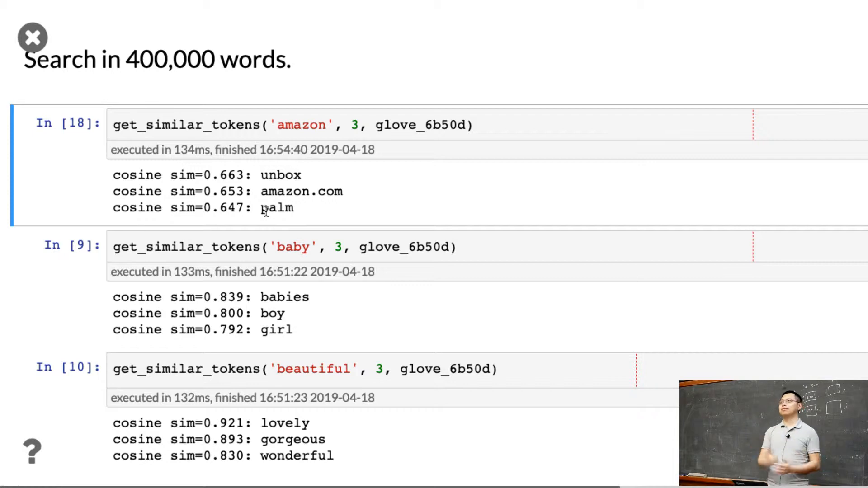
pyautogui.scroll(-3)
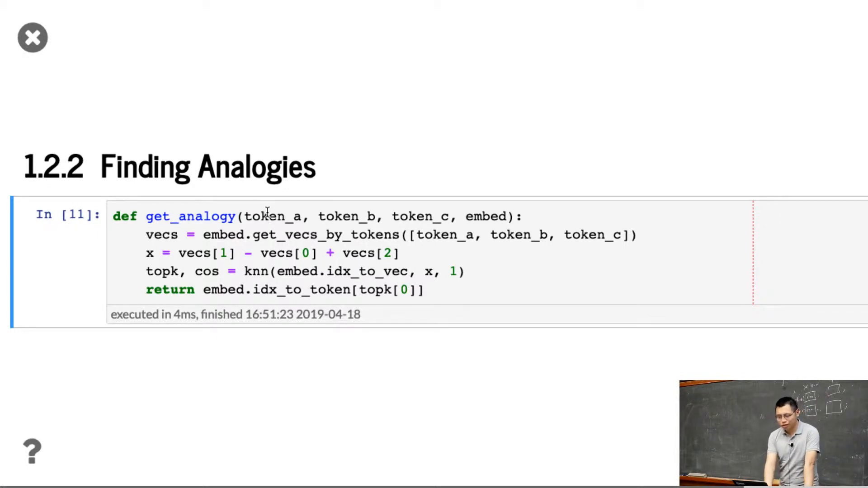
pyautogui.doubleClick(274, 216)
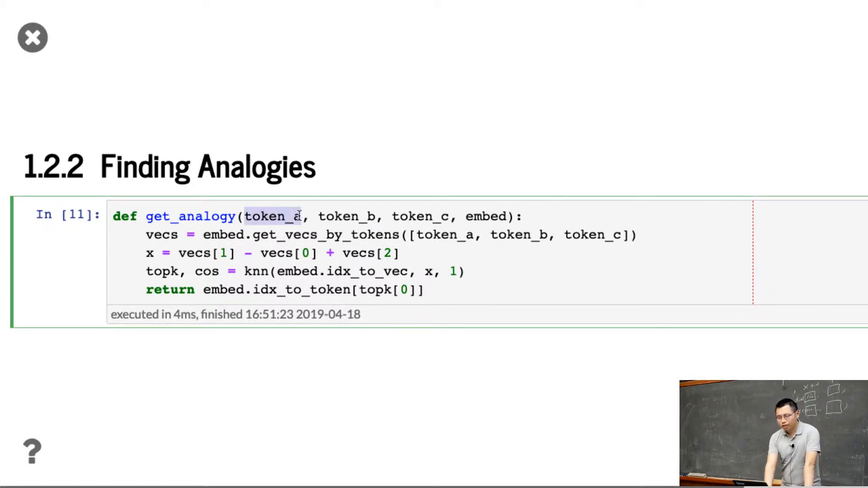
pyautogui.doubleClick(347, 216)
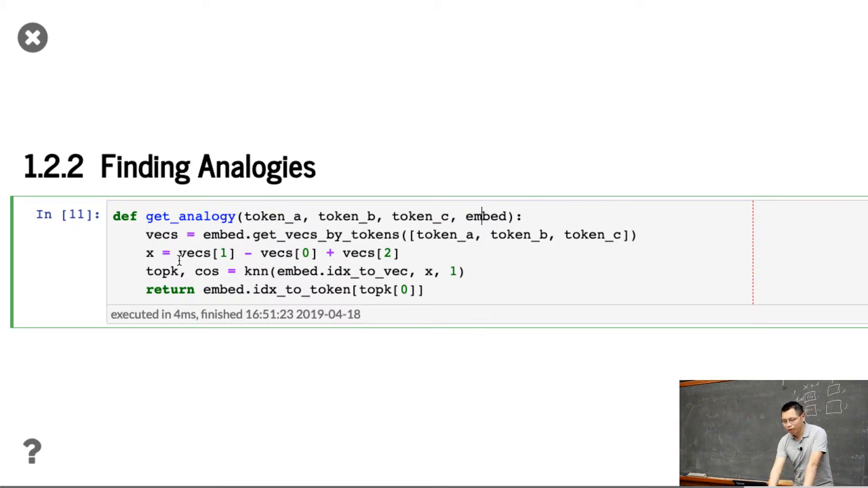
pyautogui.doubleClick(207, 253)
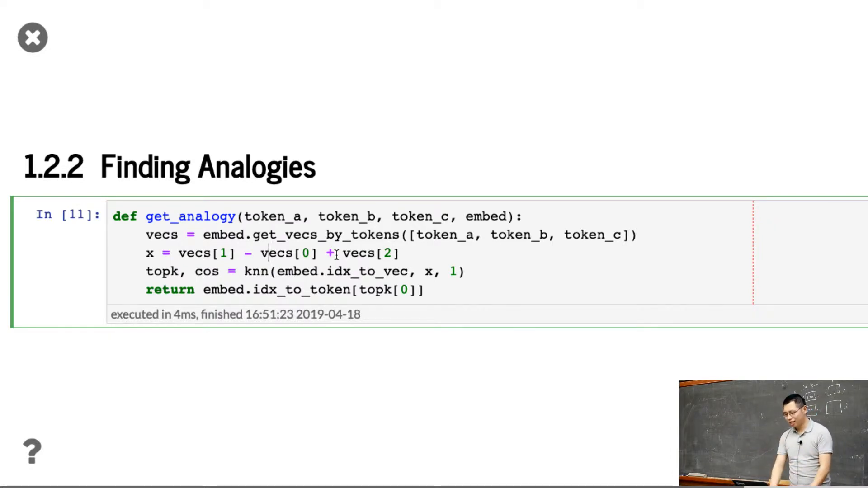
pyautogui.doubleClick(368, 253)
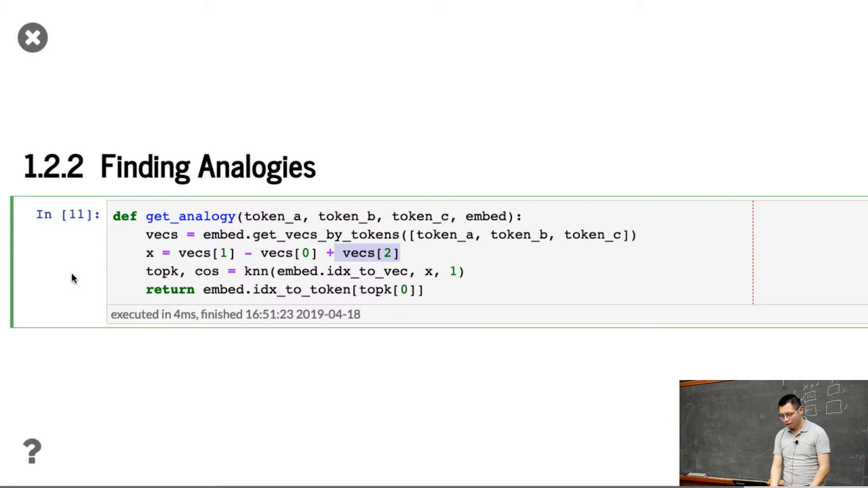
# Step: Show the analogy results daughter, beijing, biggest and went, selecting the washington example
pyautogui.scroll(-3)
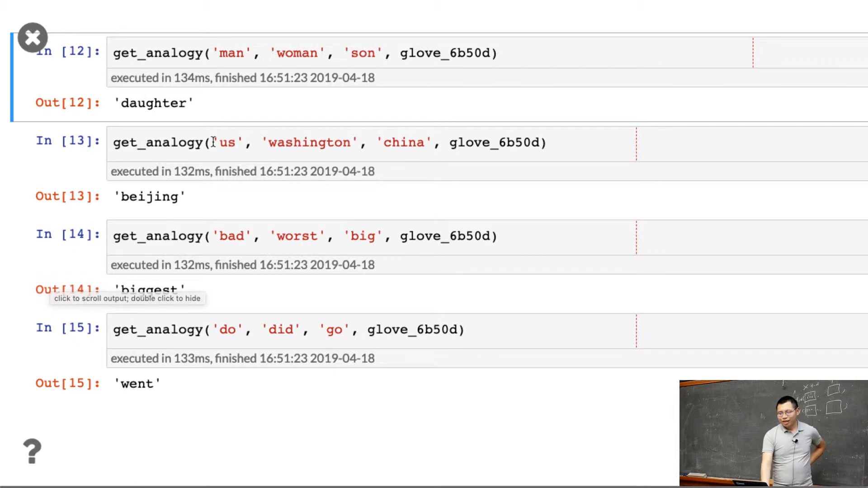
pyautogui.moveTo(263, 57)
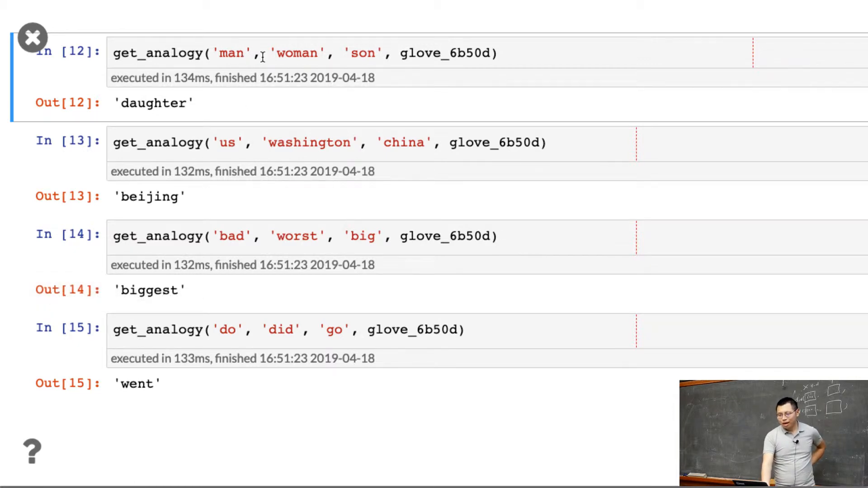
pyautogui.doubleClick(362, 53)
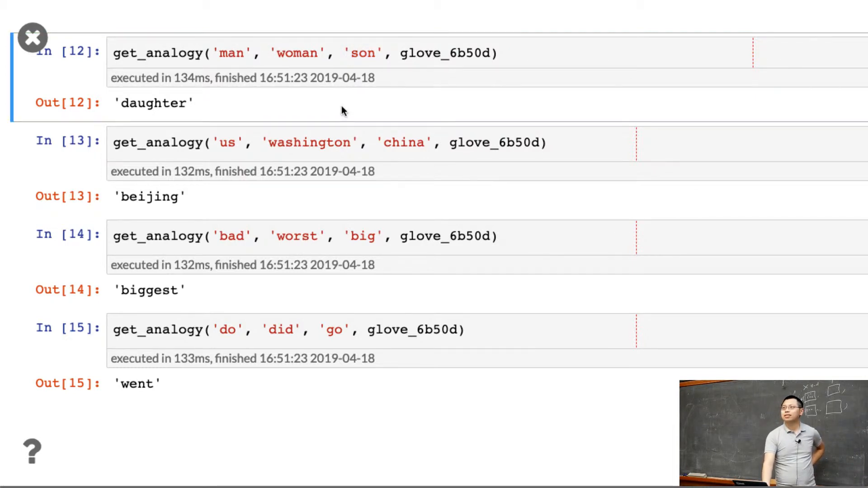
pyautogui.moveTo(296, 136)
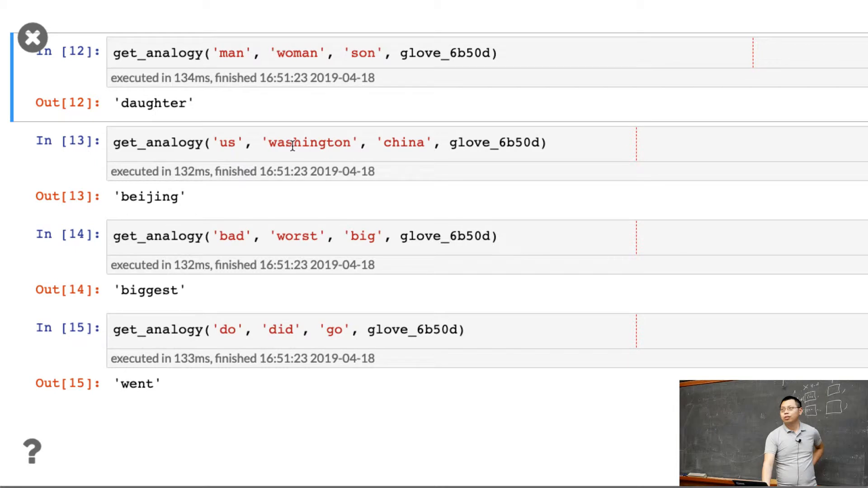
pyautogui.click(310, 142)
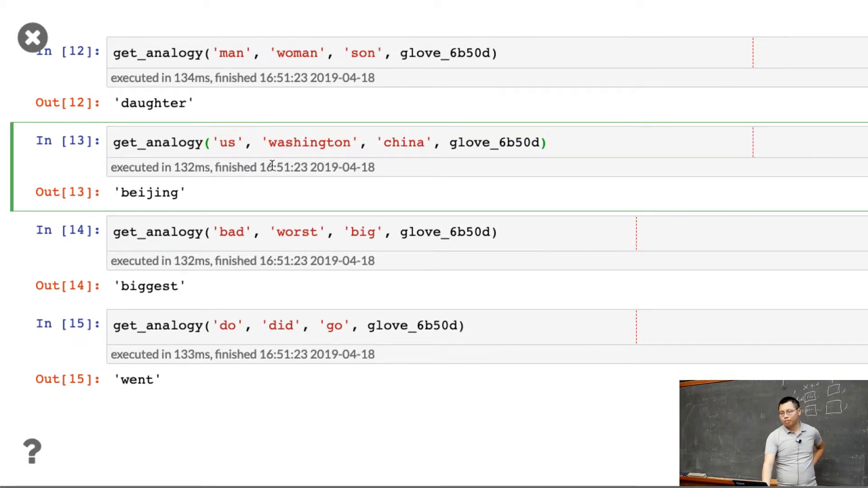
pyautogui.moveTo(233, 225)
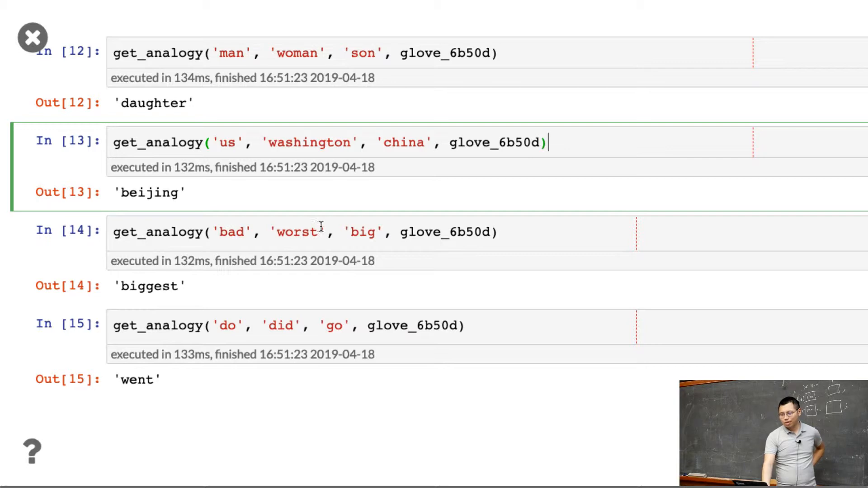
pyautogui.moveTo(323, 289)
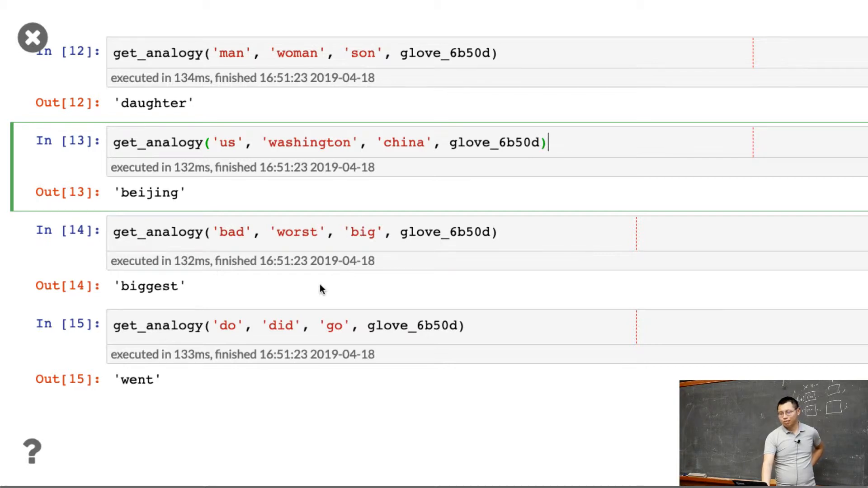
pyautogui.moveTo(270, 307)
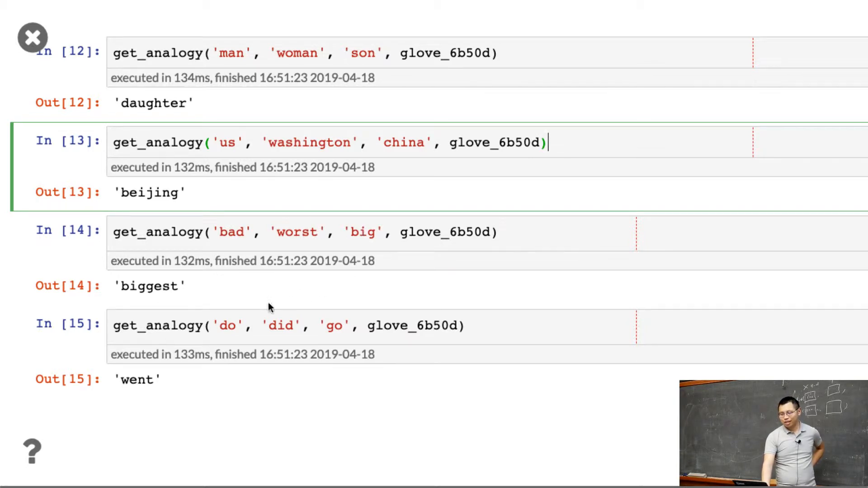
pyautogui.moveTo(303, 383)
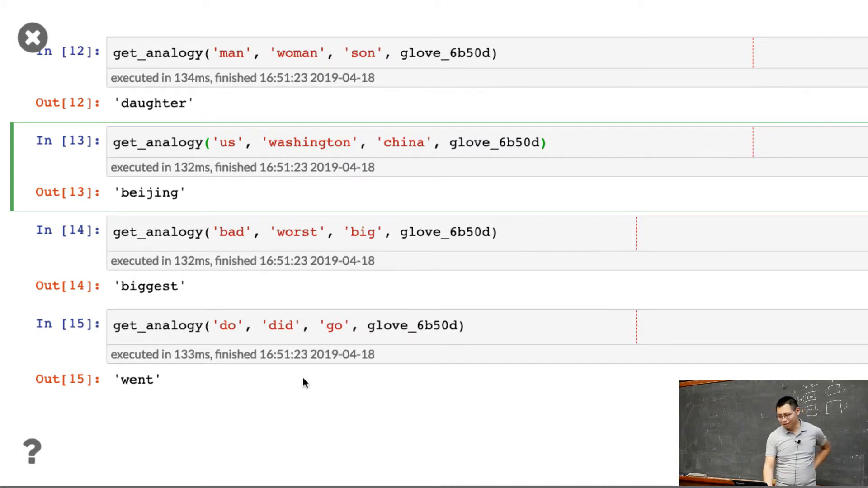
# Step: Change 'son' to boy and 'china' to japan, then rerun the analogies
pyautogui.doubleClick(404, 142)
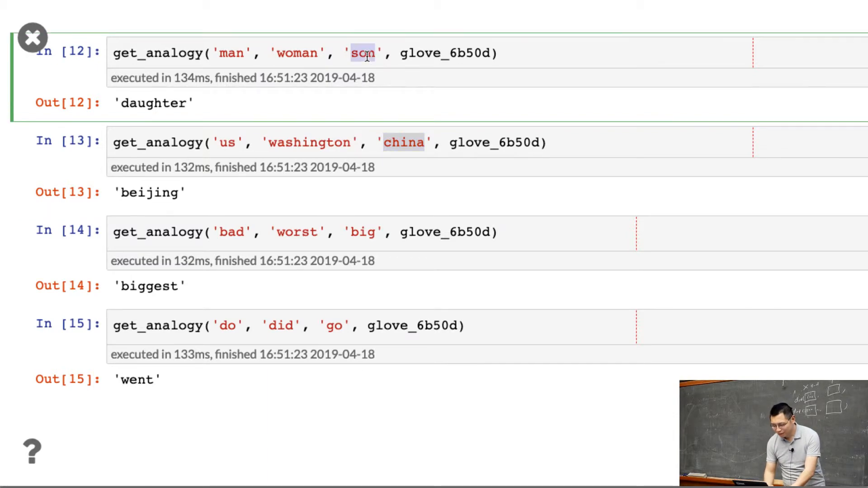
pyautogui.write('boy')
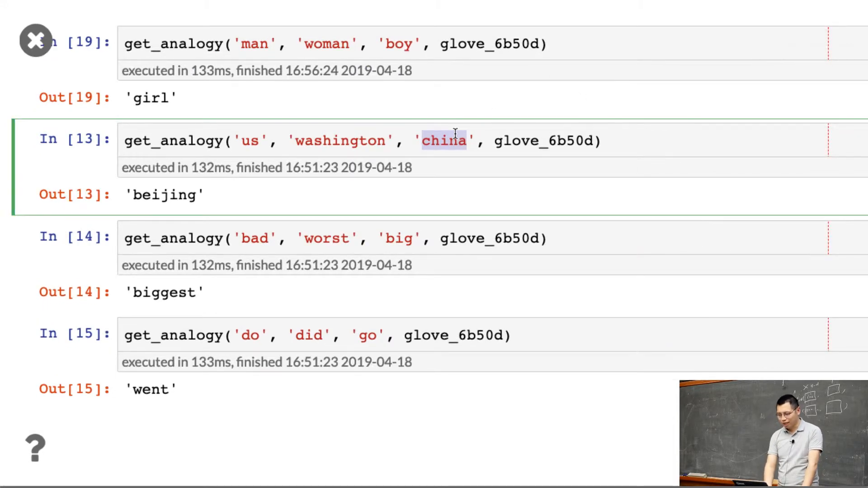
pyautogui.write('japna')
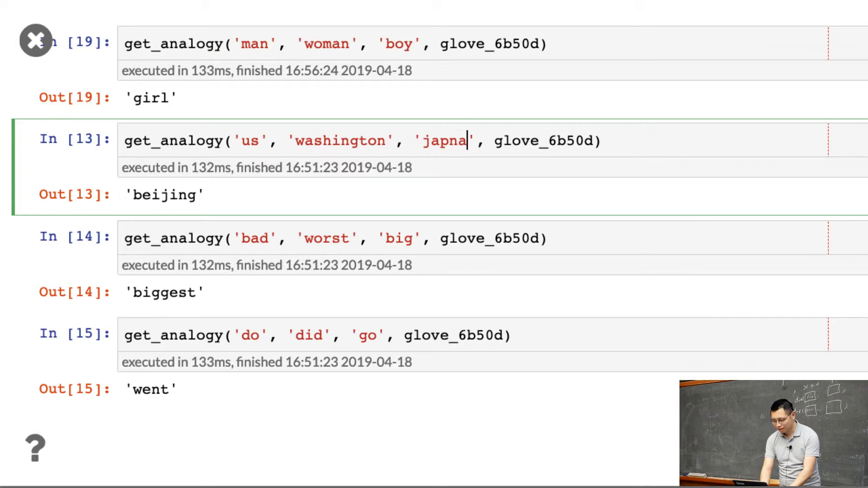
pyautogui.press('shift+enter')
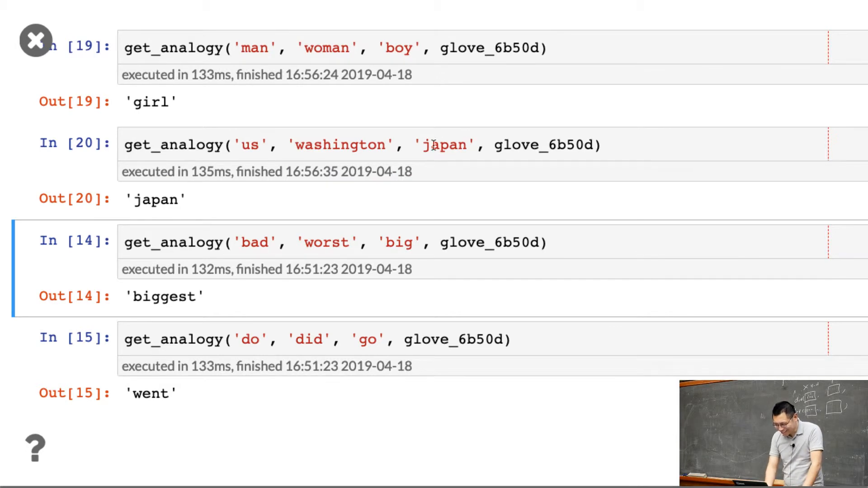
# Step: Replace 'us' and 'washington' with china and beijing so japan yields tokyo
pyautogui.click(431, 145)
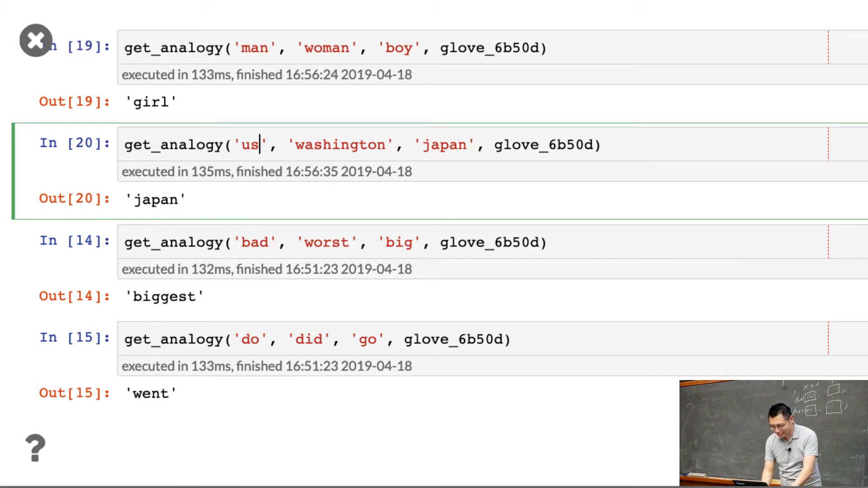
pyautogui.write('china')
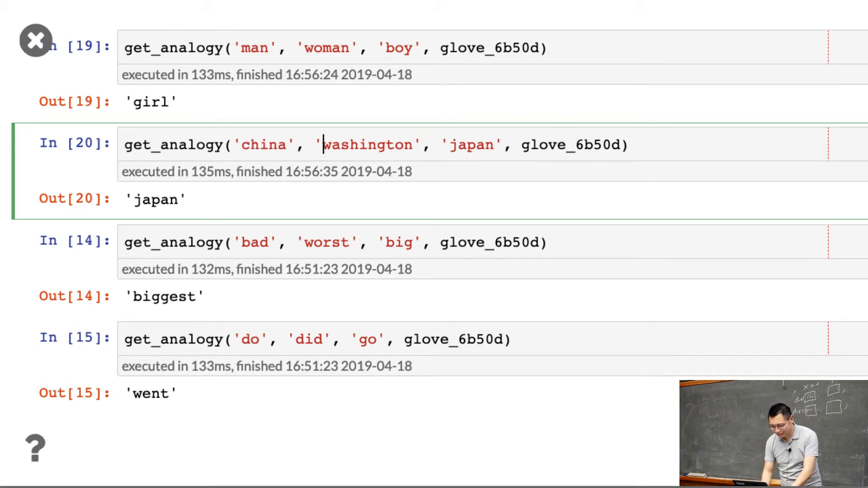
pyautogui.write('beij')
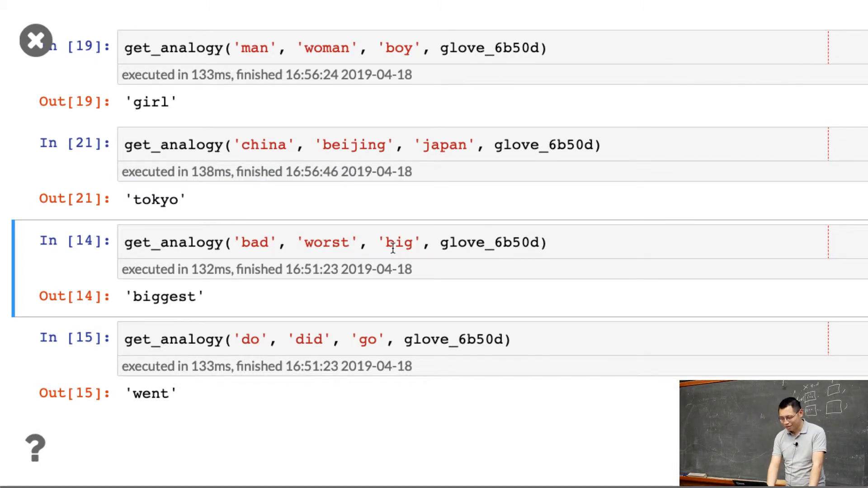
# Step: Swap in nice and think, getting place and did, then scroll up to get_analogy
pyautogui.doubleClick(397, 242)
pyautogui.write('nice')
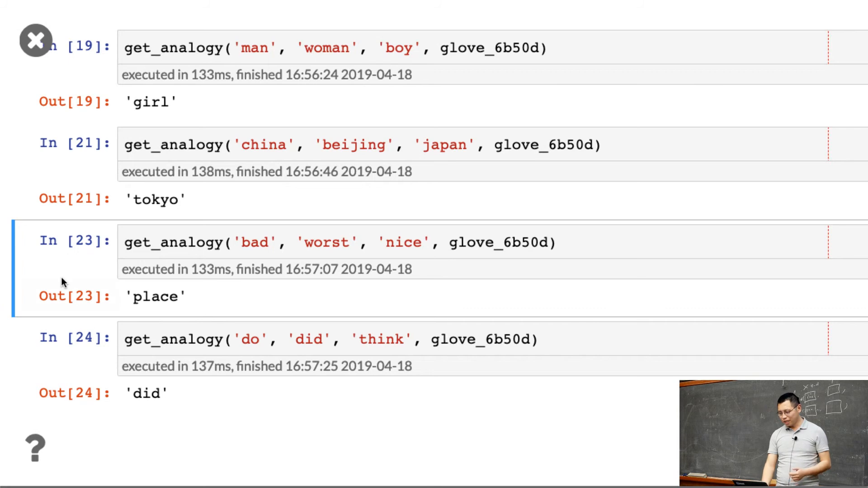
pyautogui.scroll(3)
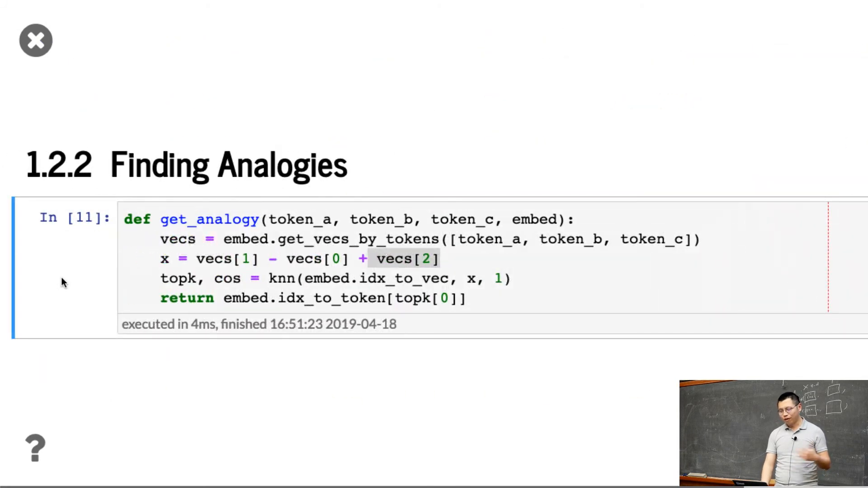